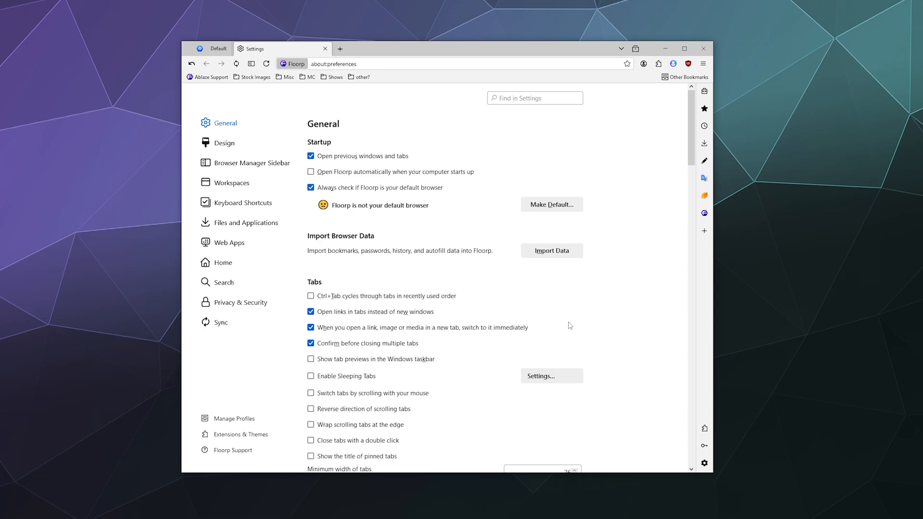
mouse_move(471, 169)
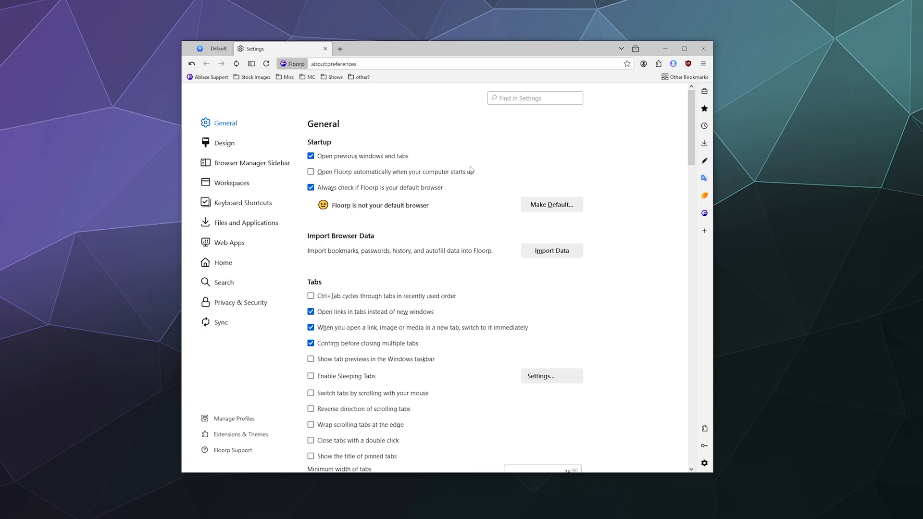
- Start a new tab beside Settings and enter 'firefox' in the address bar
click(439, 48)
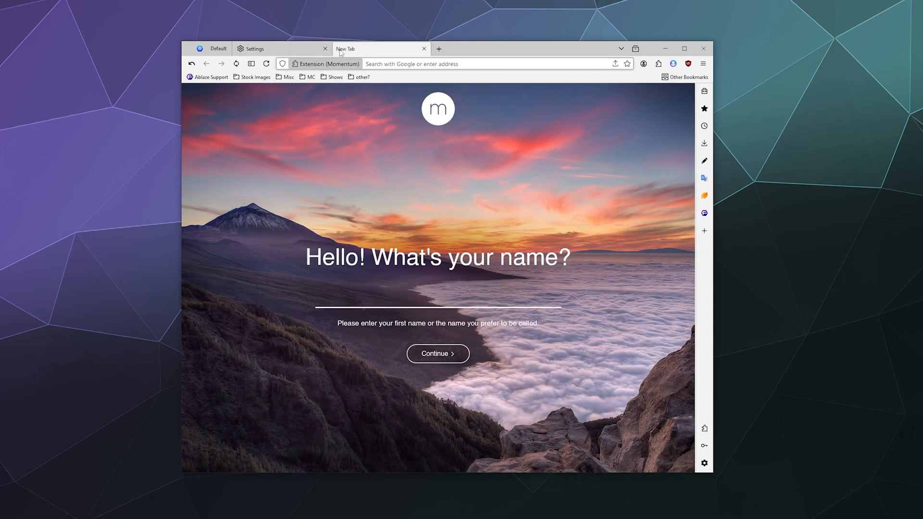
text(firefox/themes/)
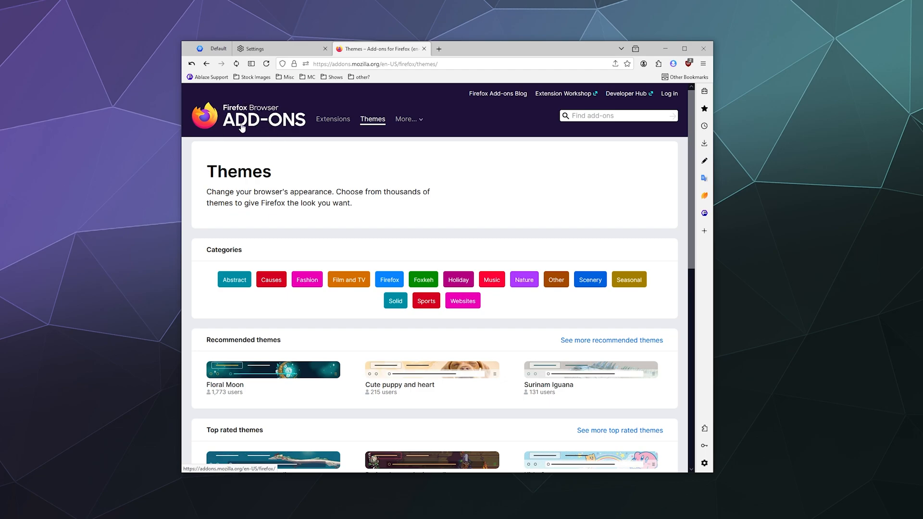
mouse_move(297, 136)
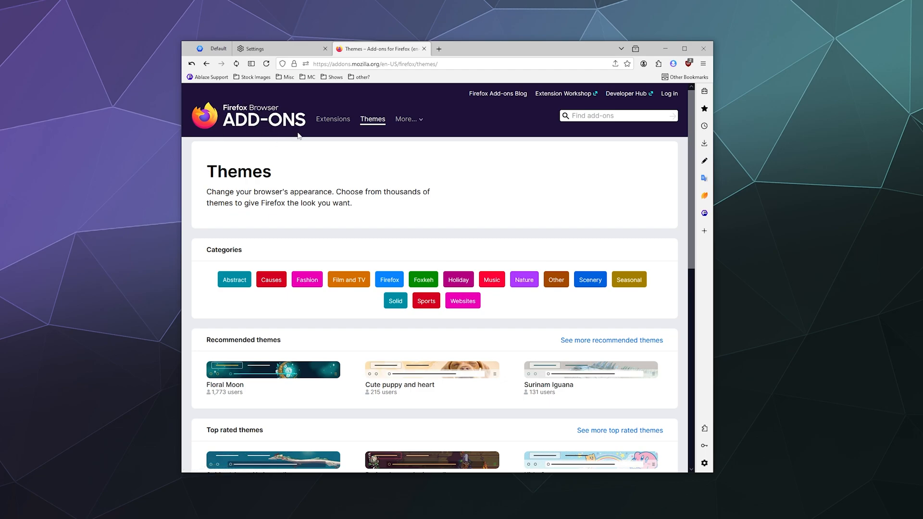
mouse_move(349, 219)
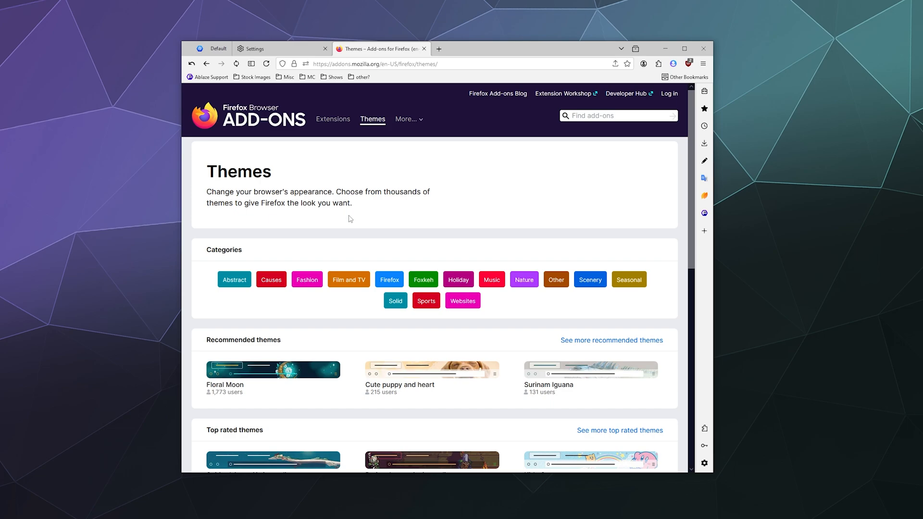
- Browse the Themes page listings — categories, recommended, top rated and trending themes
scroll(down, 3)
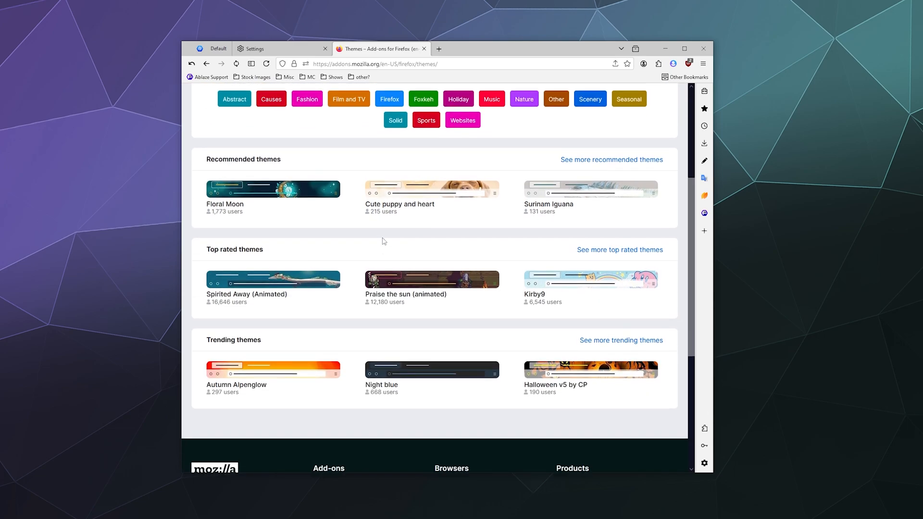
scroll(down, 3)
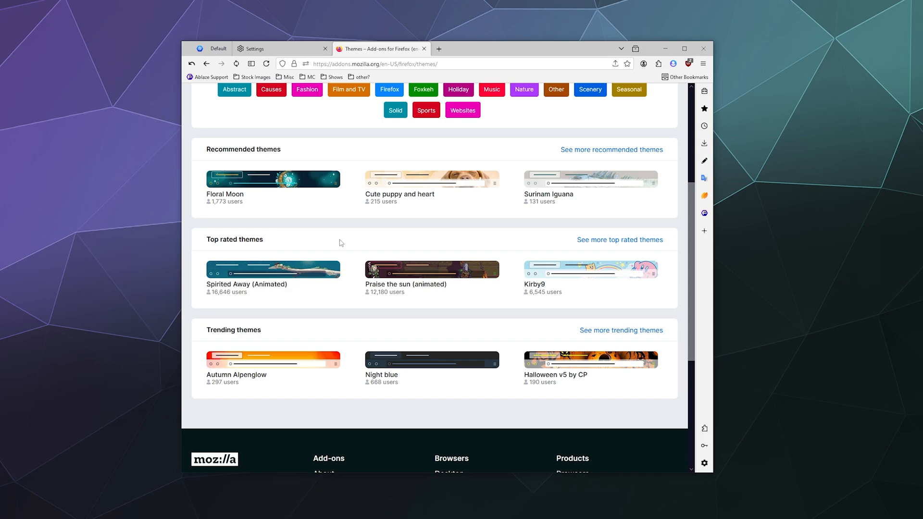
scroll(up, 3)
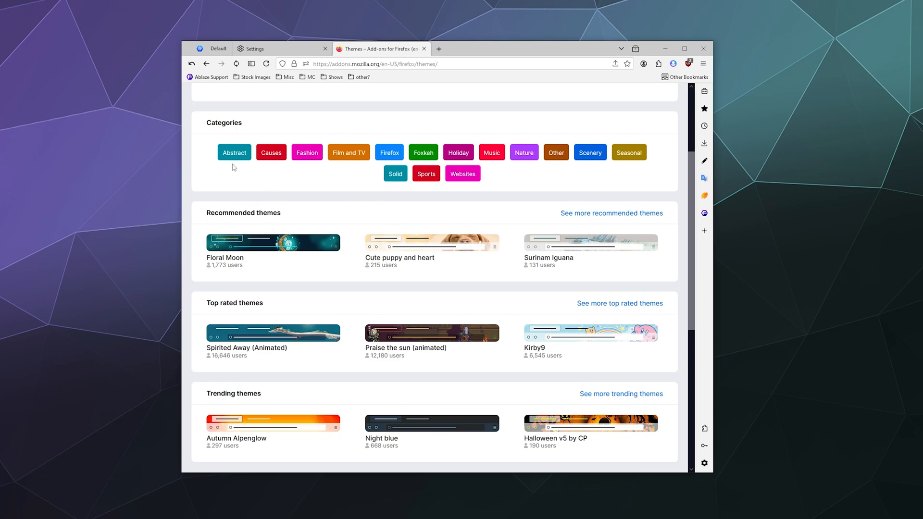
mouse_move(234, 153)
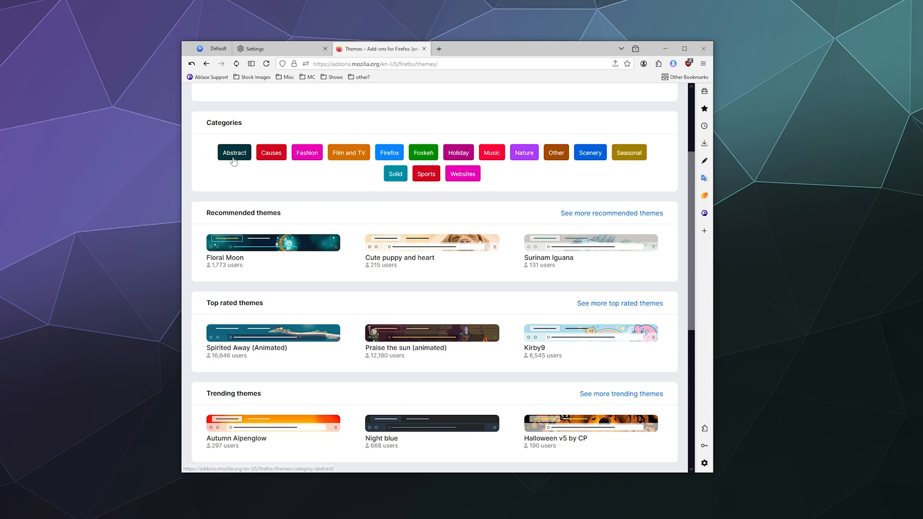
- From the Abstract category, choose ANIMATED | Data Transfer and start its installation
click(233, 153)
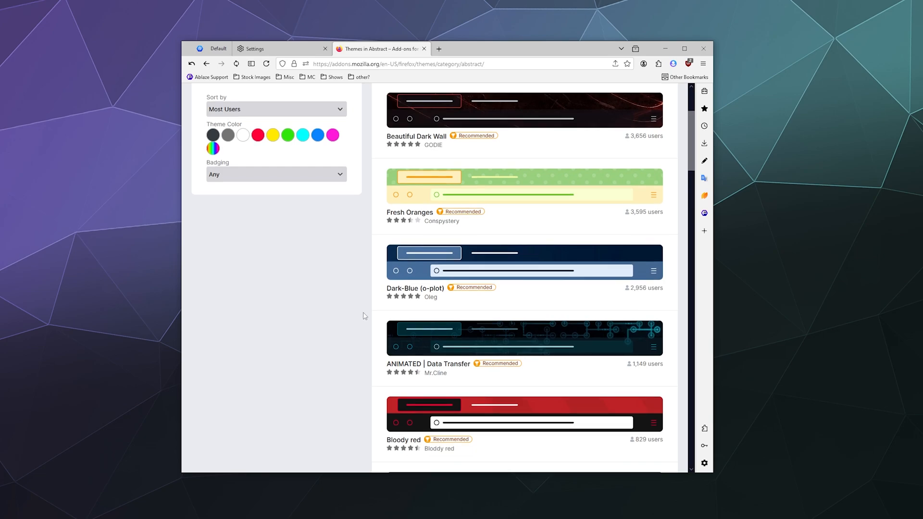
click(436, 363)
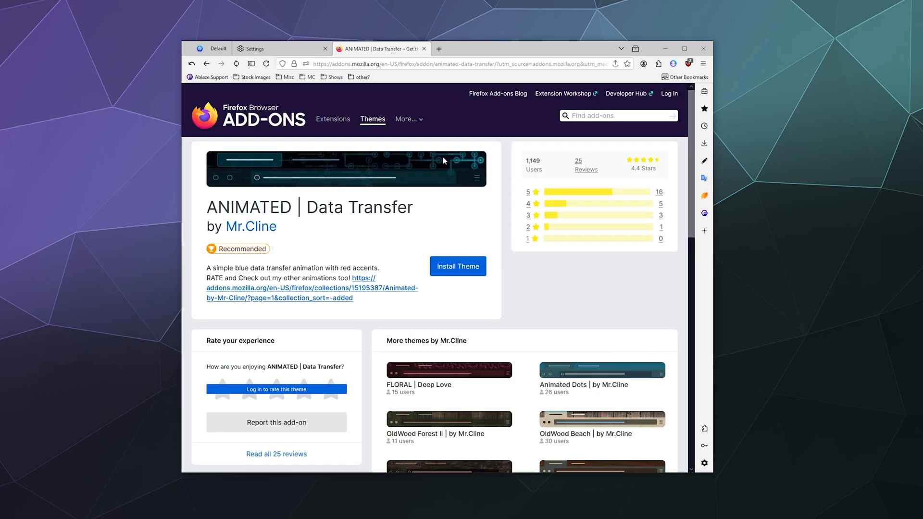
click(457, 266)
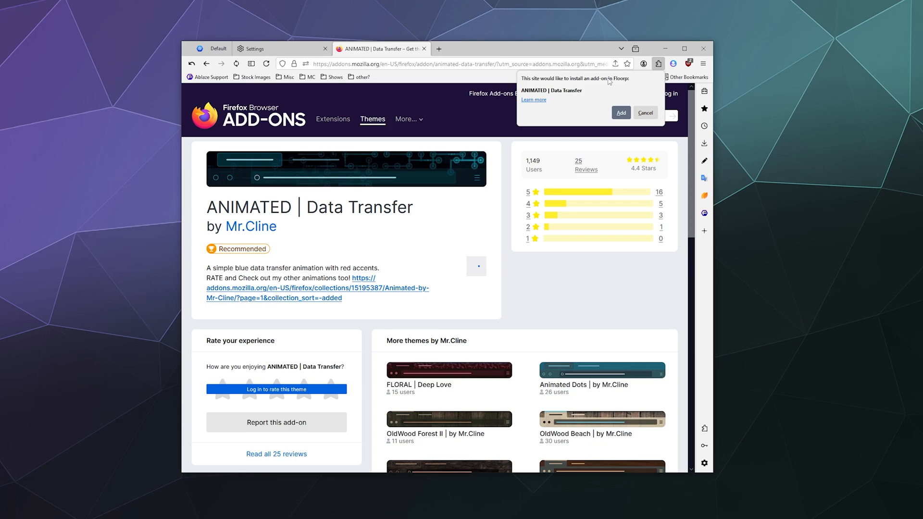
- Approve adding ANIMATED | Data Transfer to Floorp and dismiss the theme-added notification
click(620, 112)
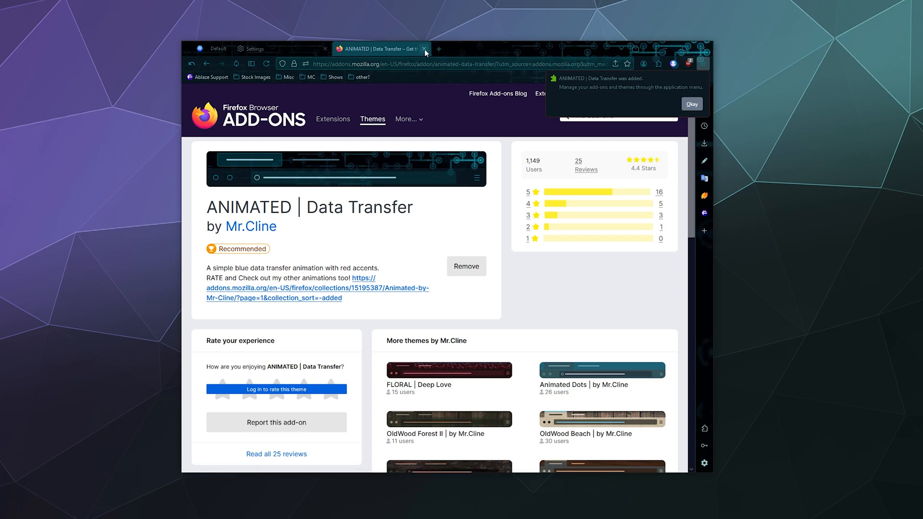
click(655, 63)
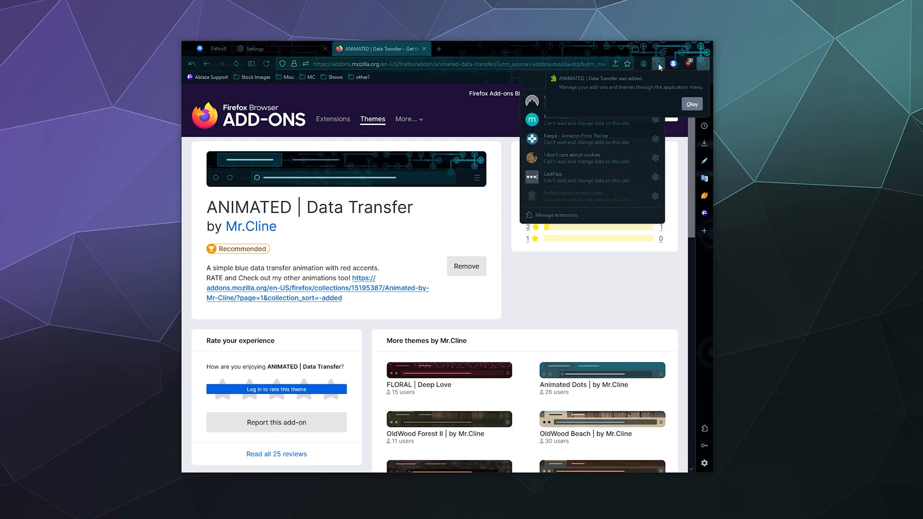
mouse_move(704, 98)
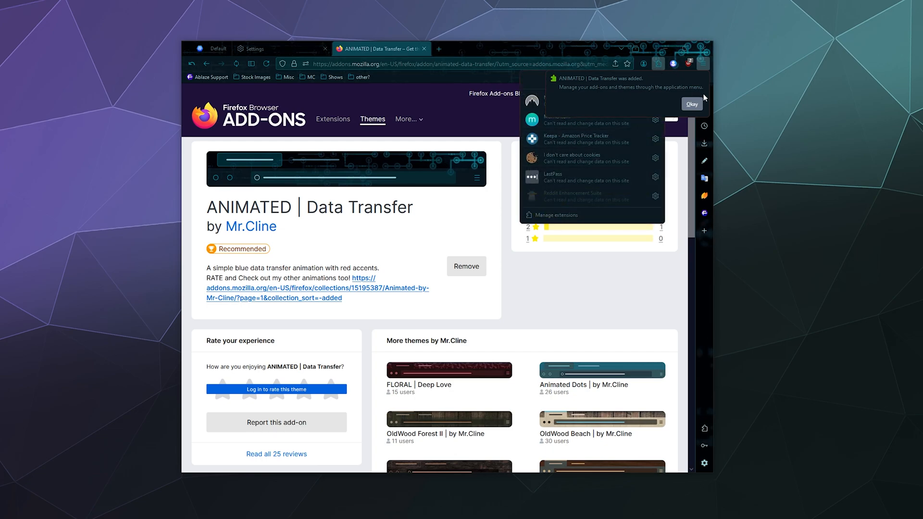
click(691, 104)
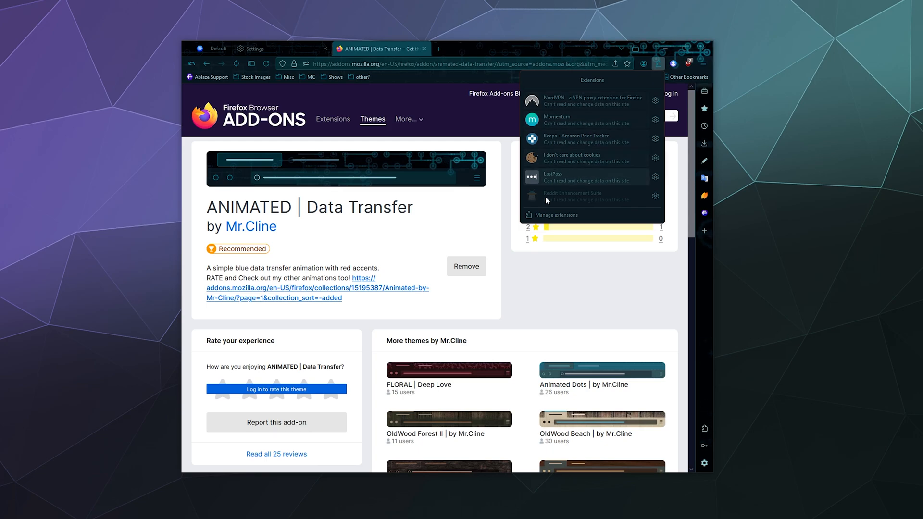
- Confirm the theme is enabled under Themes in Add-ons Manager, then return to Settings
click(551, 214)
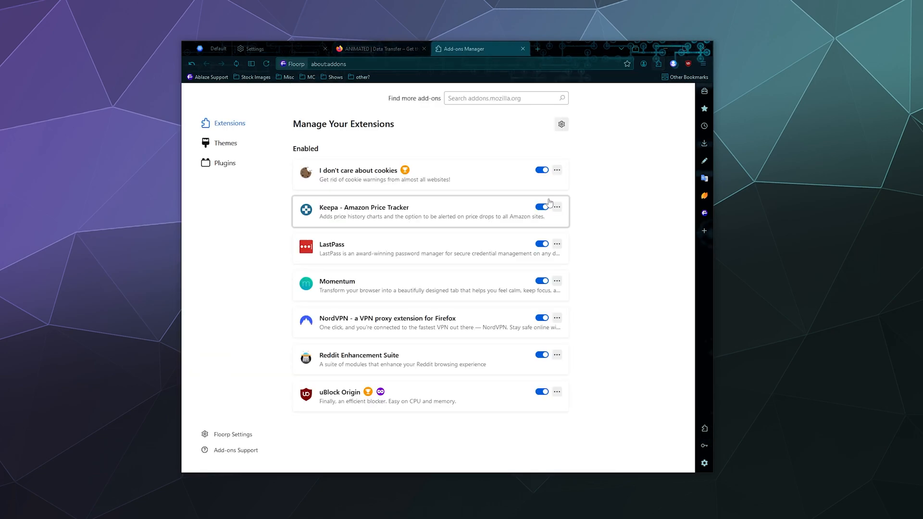
mouse_move(256, 212)
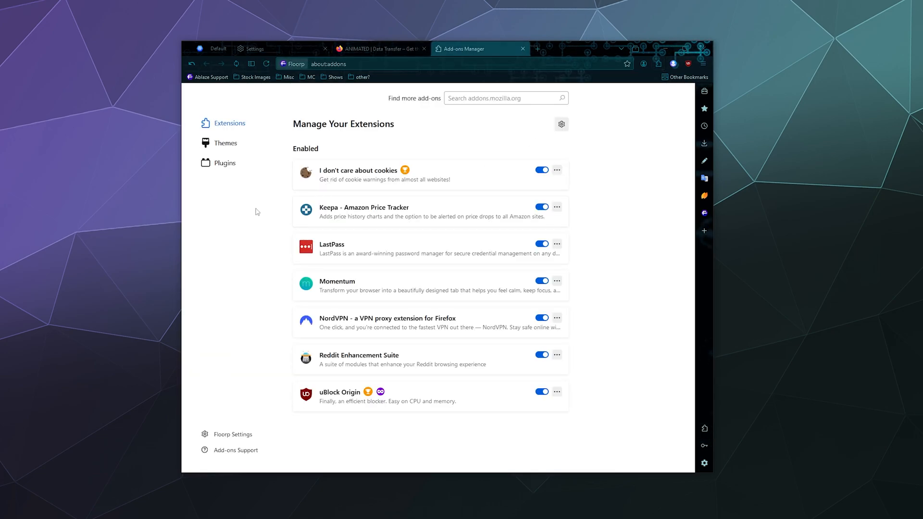
click(225, 143)
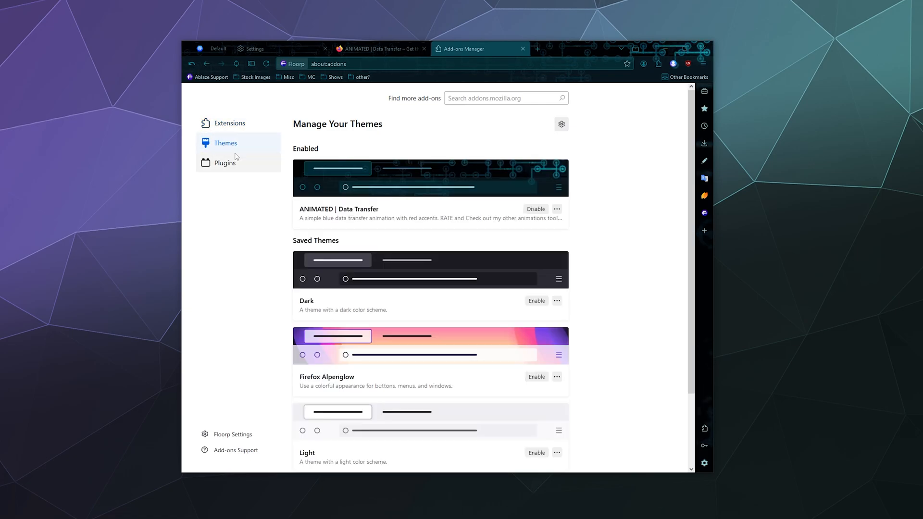
click(253, 49)
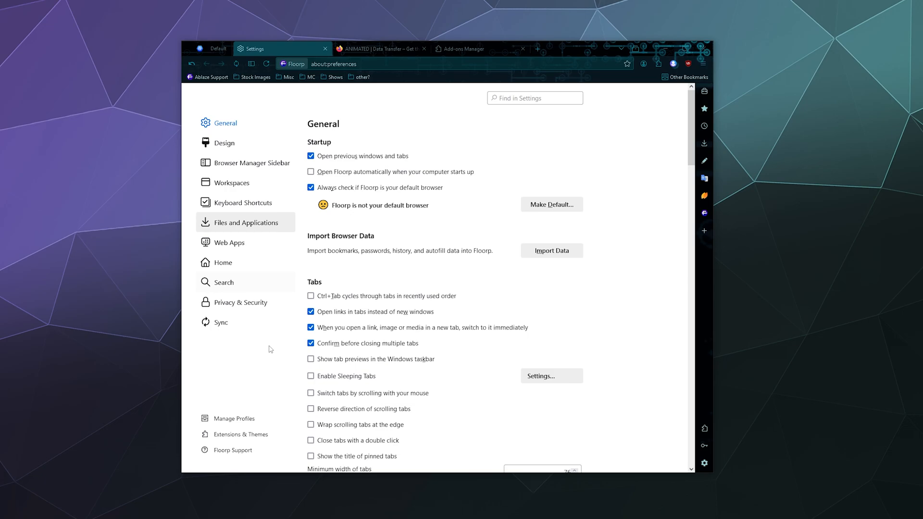
mouse_move(255, 406)
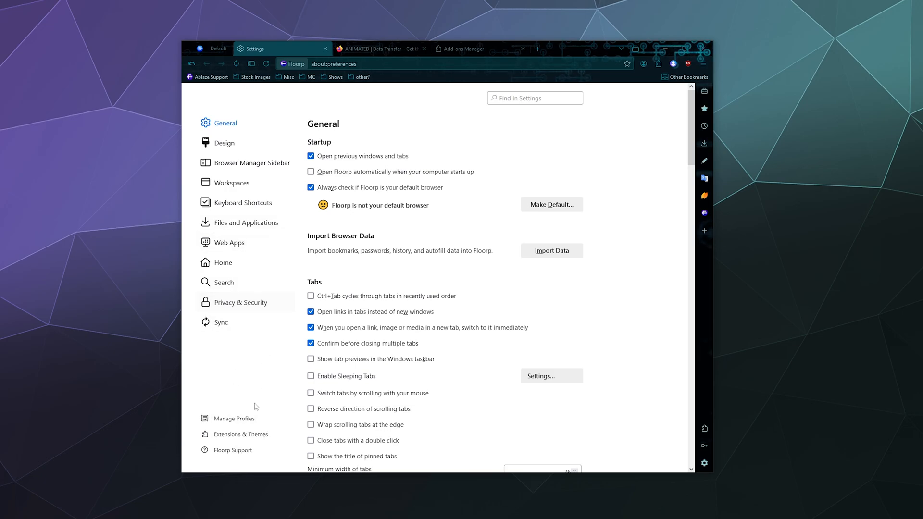
mouse_move(238, 434)
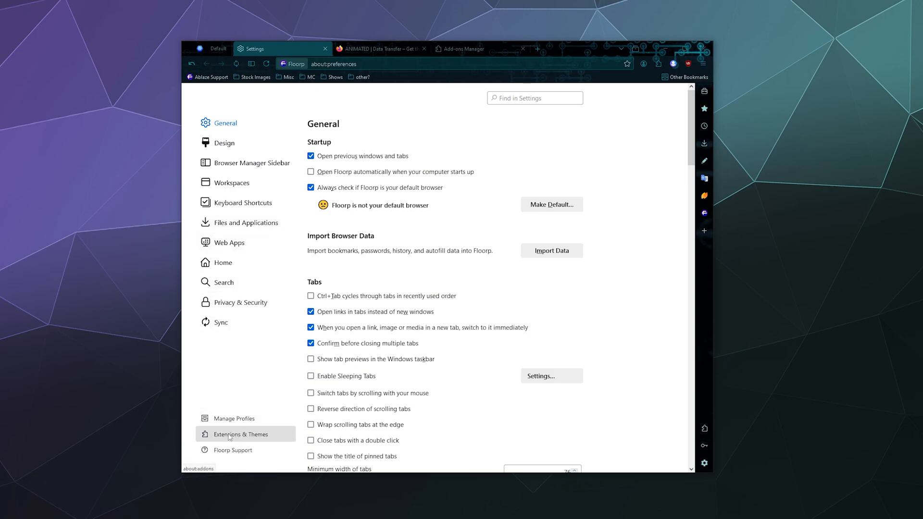
- Disable and remove the ANIMATED | Data Transfer theme, leaving System theme — auto enabled
click(239, 434)
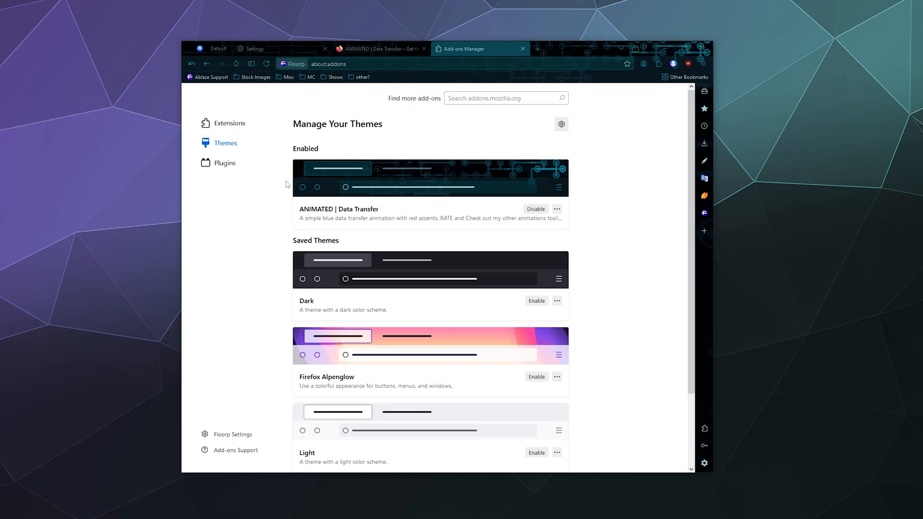
mouse_move(386, 217)
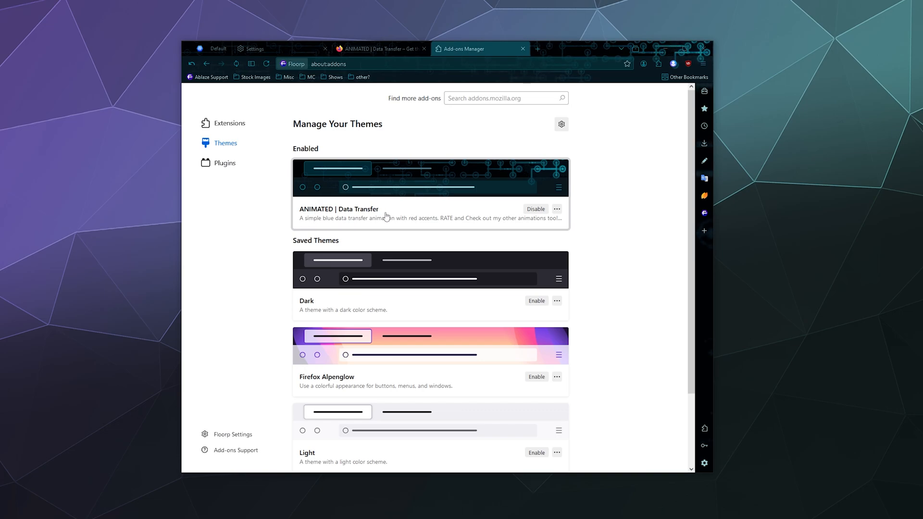
click(535, 208)
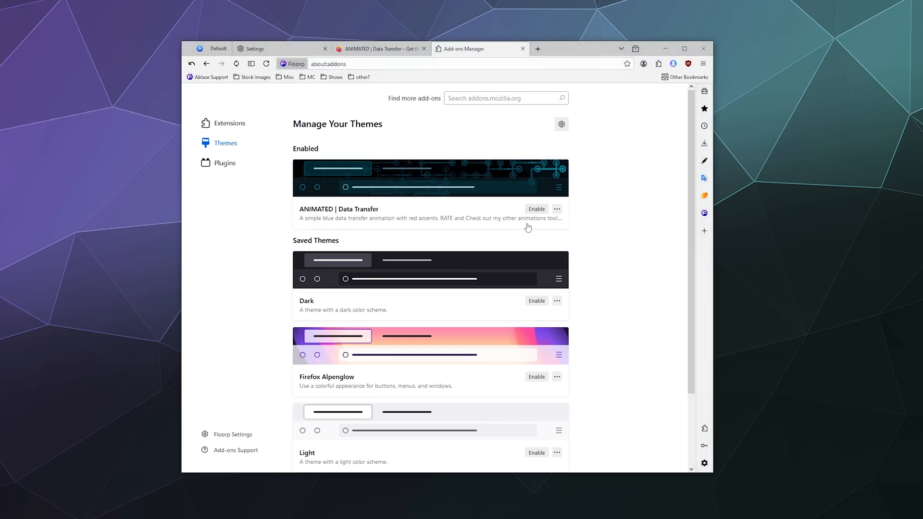
click(557, 209)
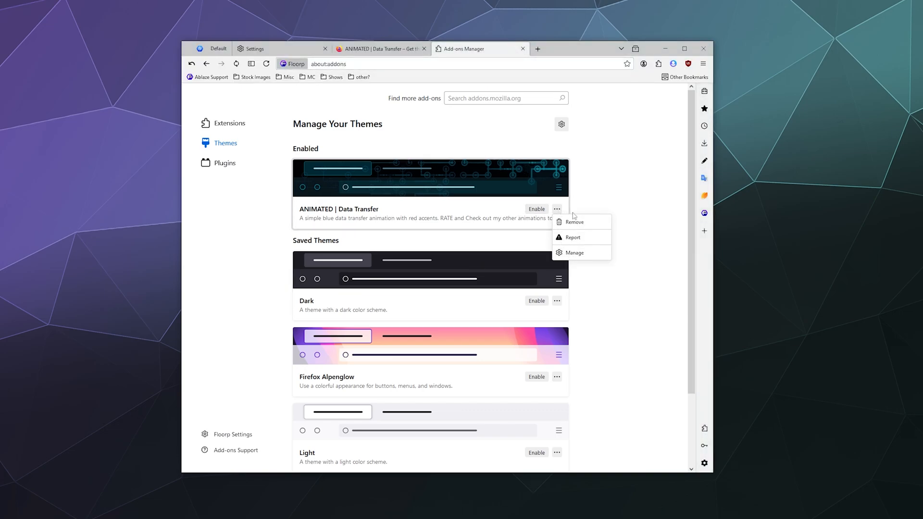
mouse_move(576, 252)
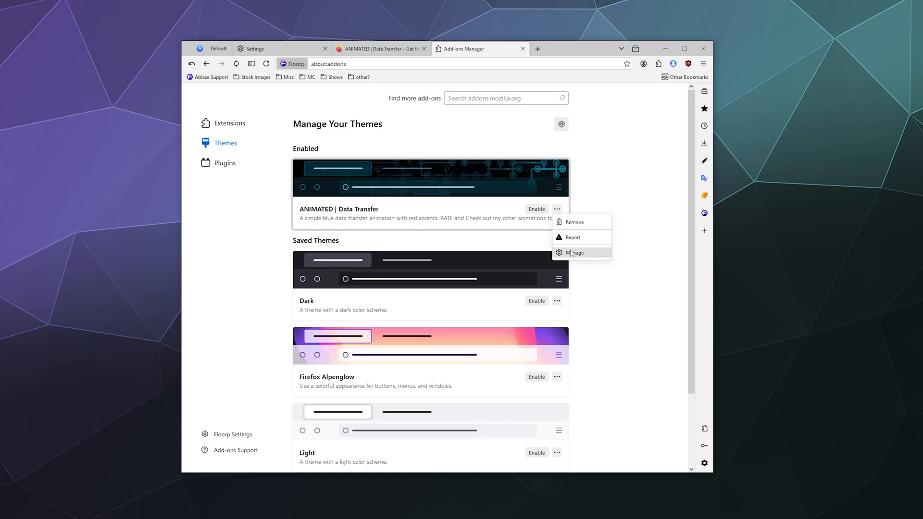
click(574, 222)
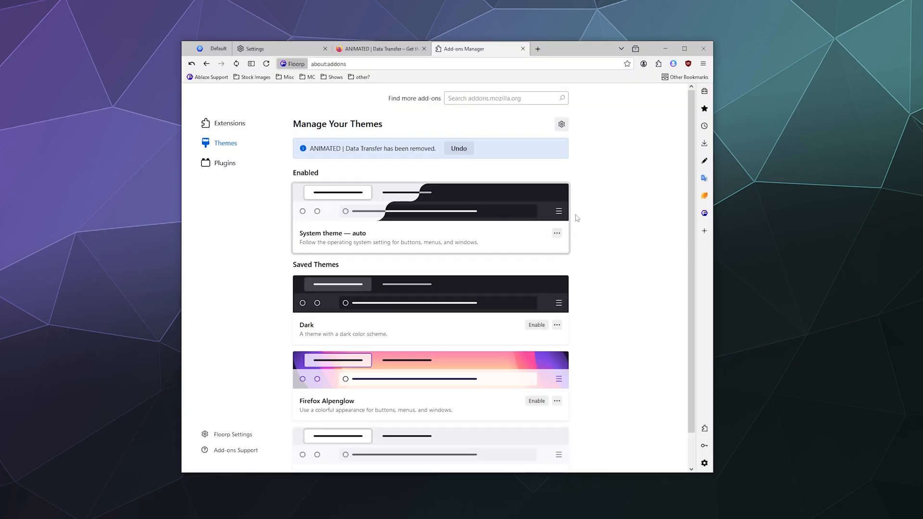
mouse_move(590, 210)
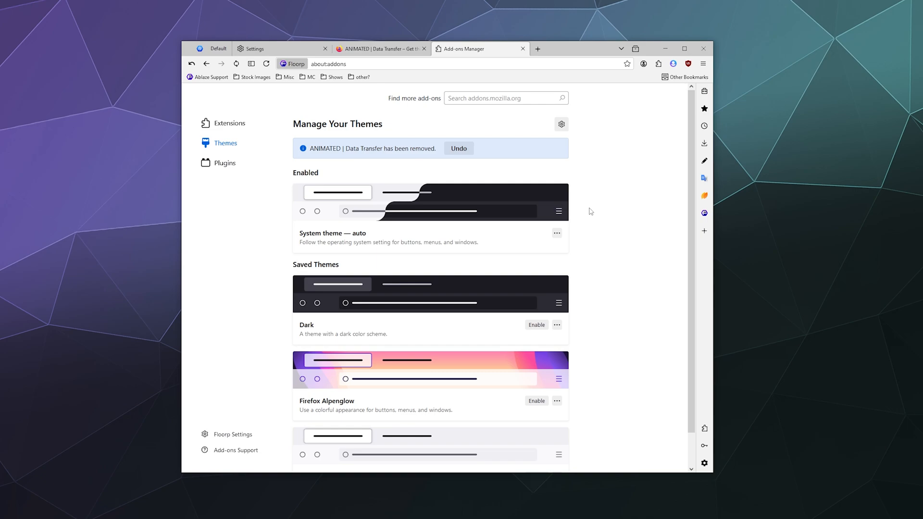
mouse_move(801, 169)
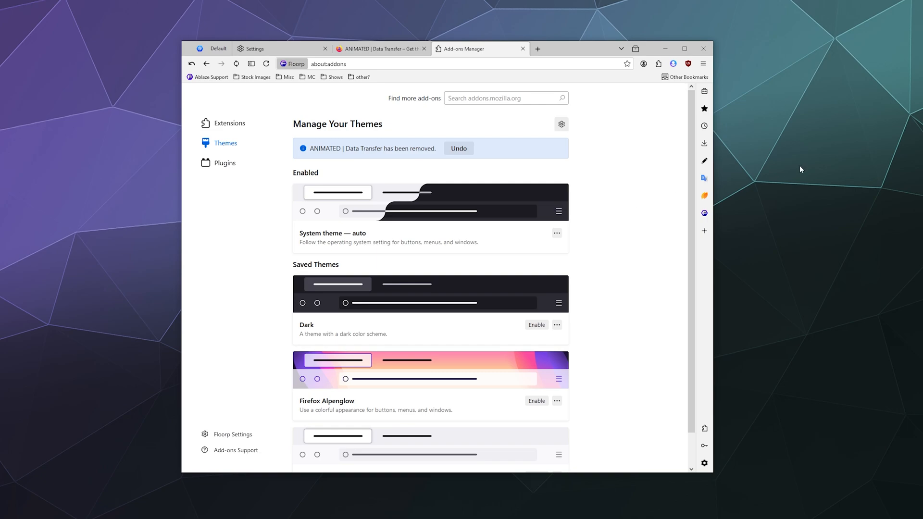